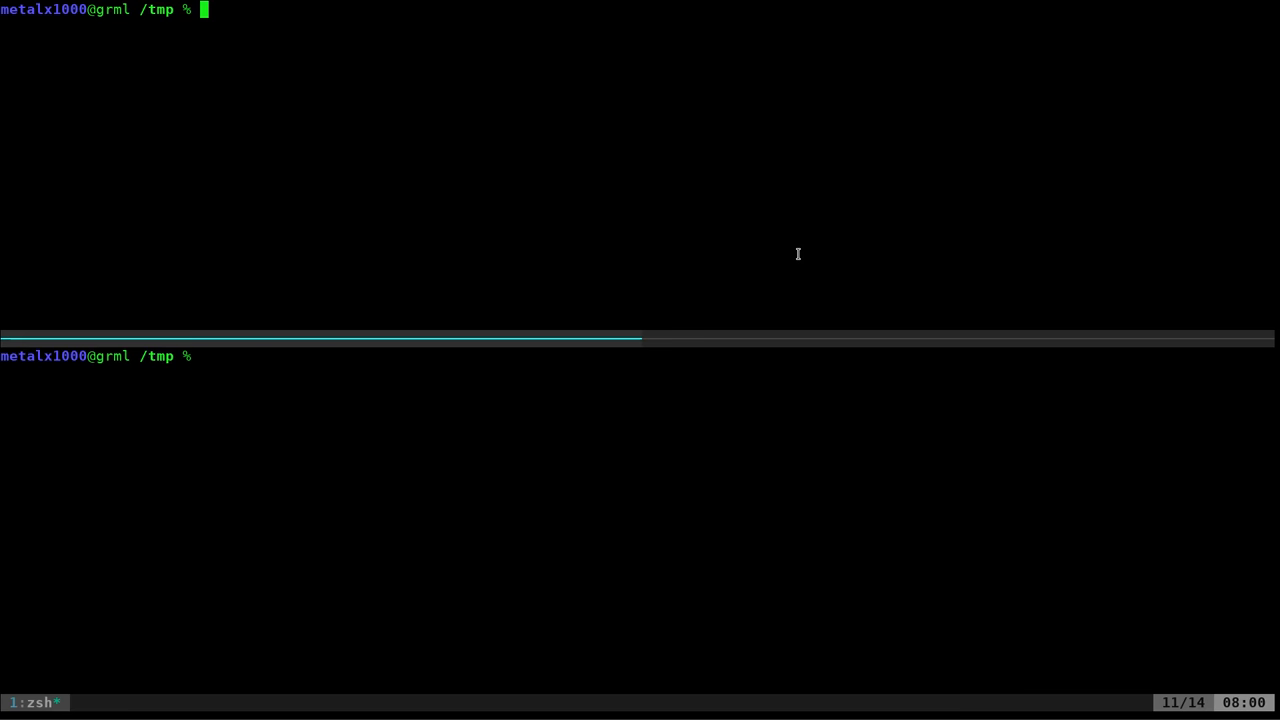
- Begin the mkfifo command at the top pane's zsh prompt in /tmp
type("mkfif")
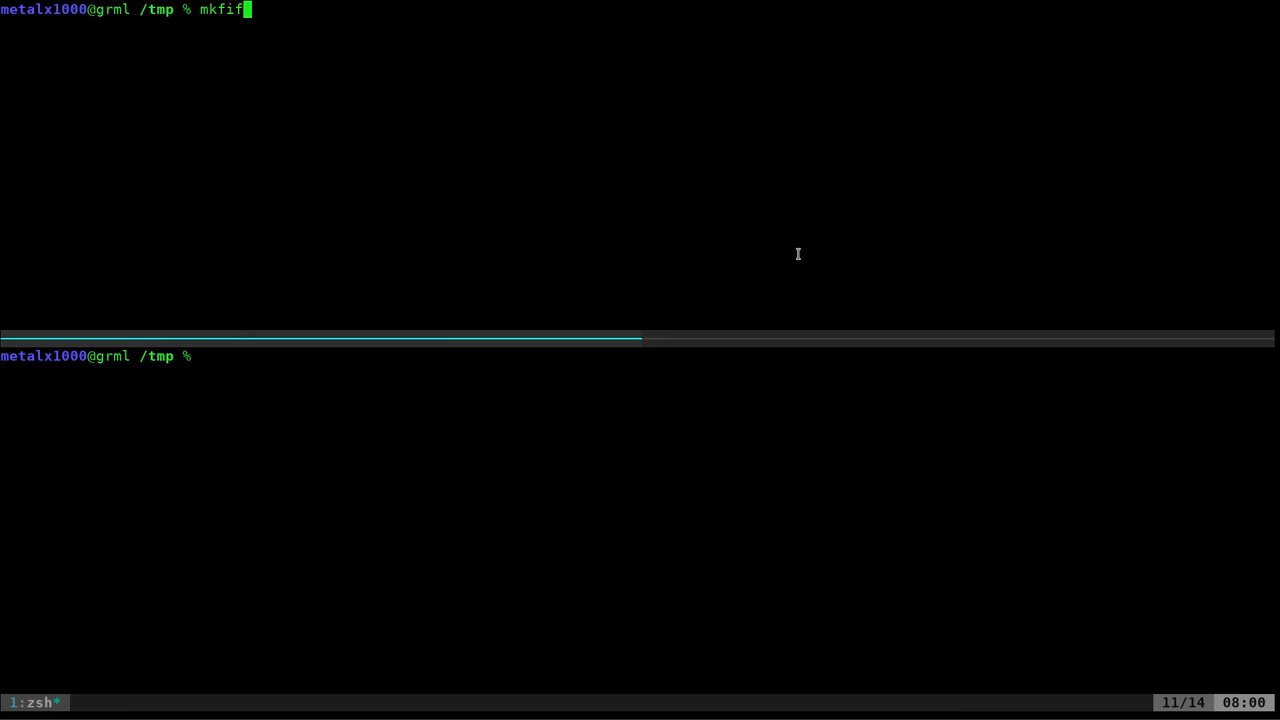
- Create the named pipe 'msg' with mkfifo in the top pane
type("o")
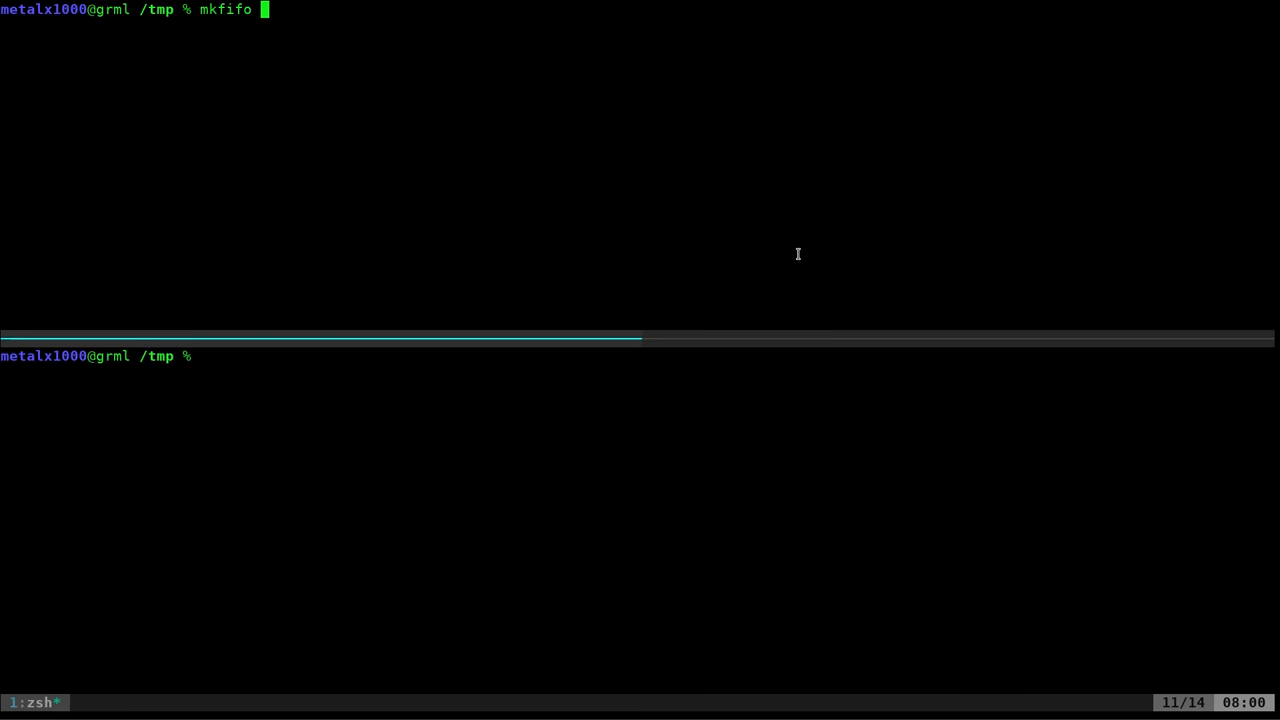
type("msg")
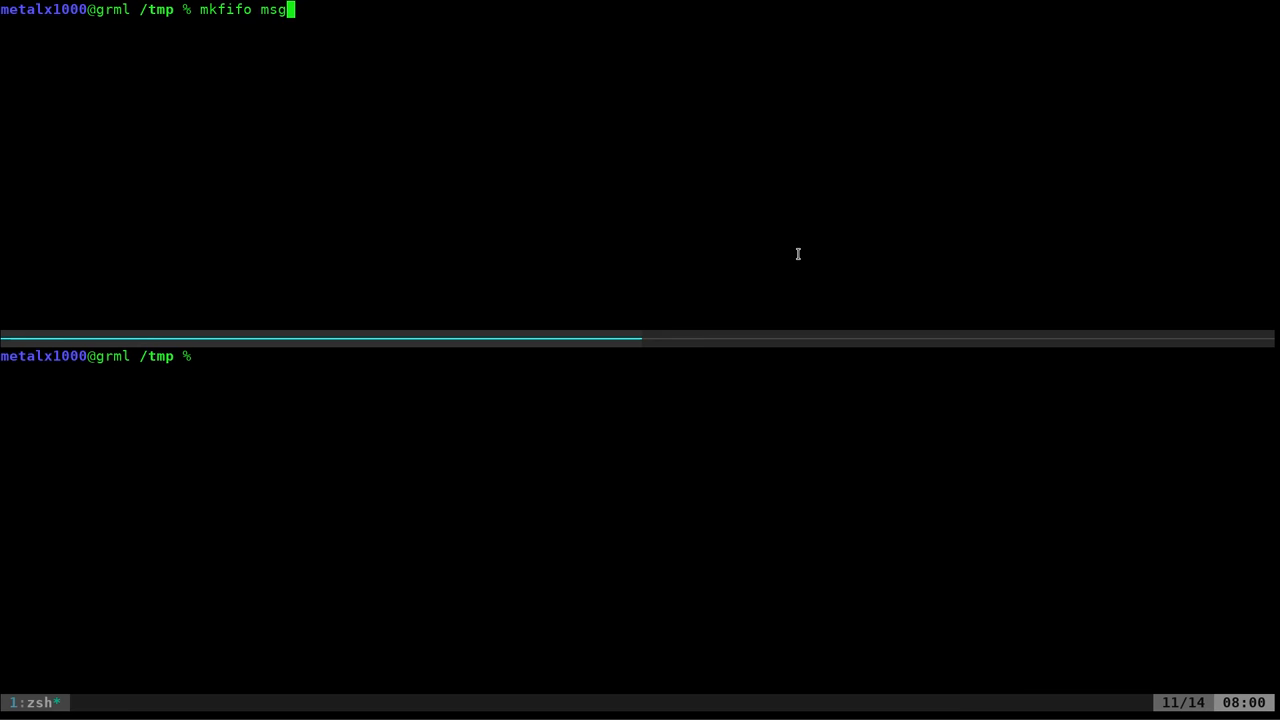
key("Return")
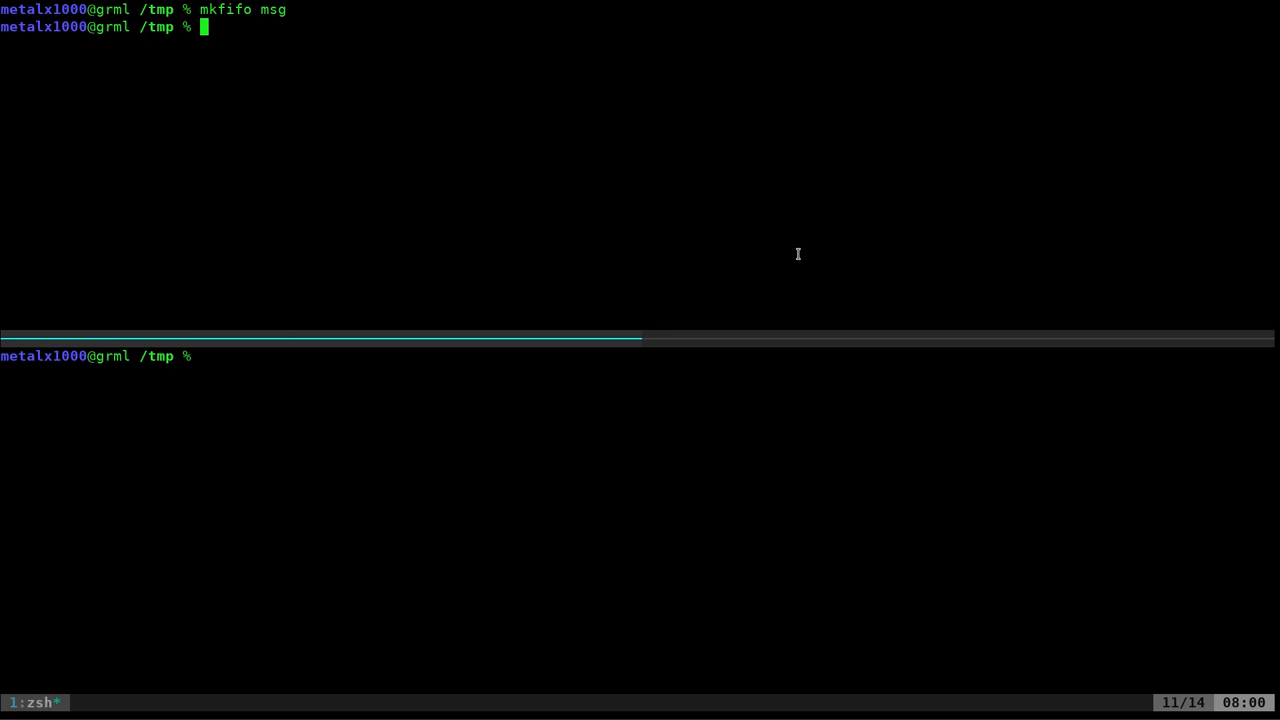
- Run 'cat msg | morse' so the top pane waits for pipe input
type("cat msg |")
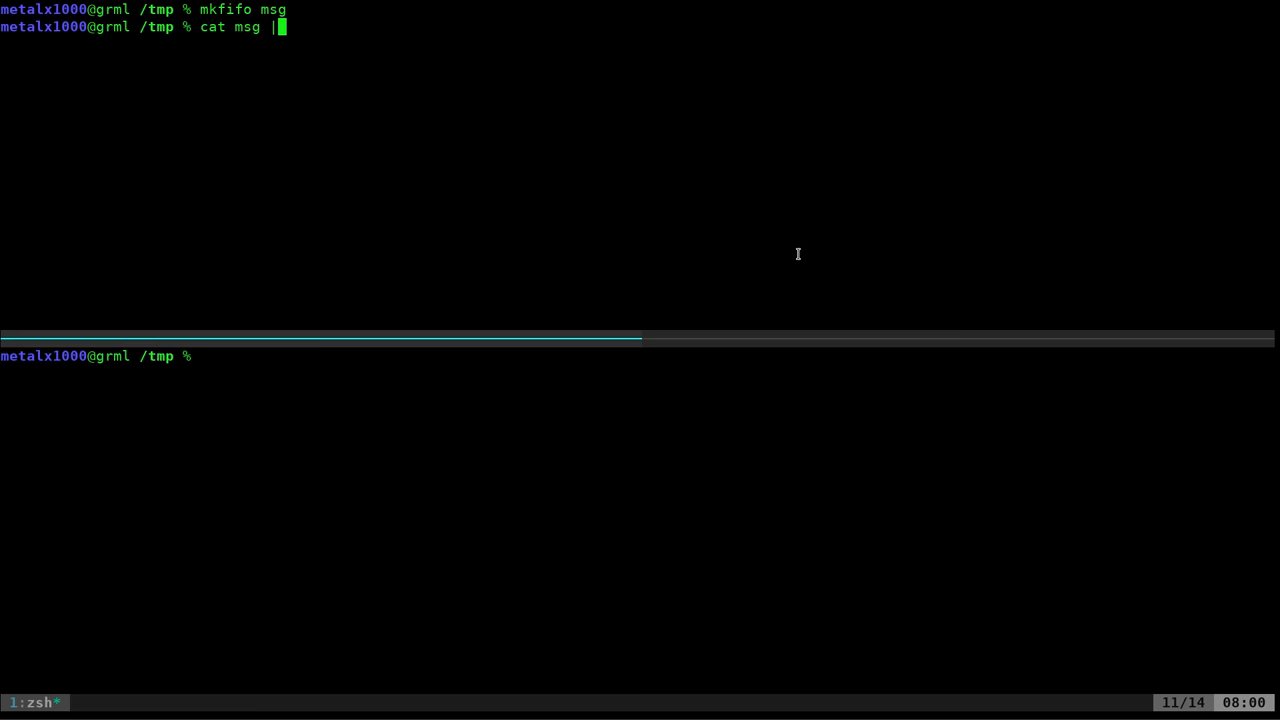
type("morse")
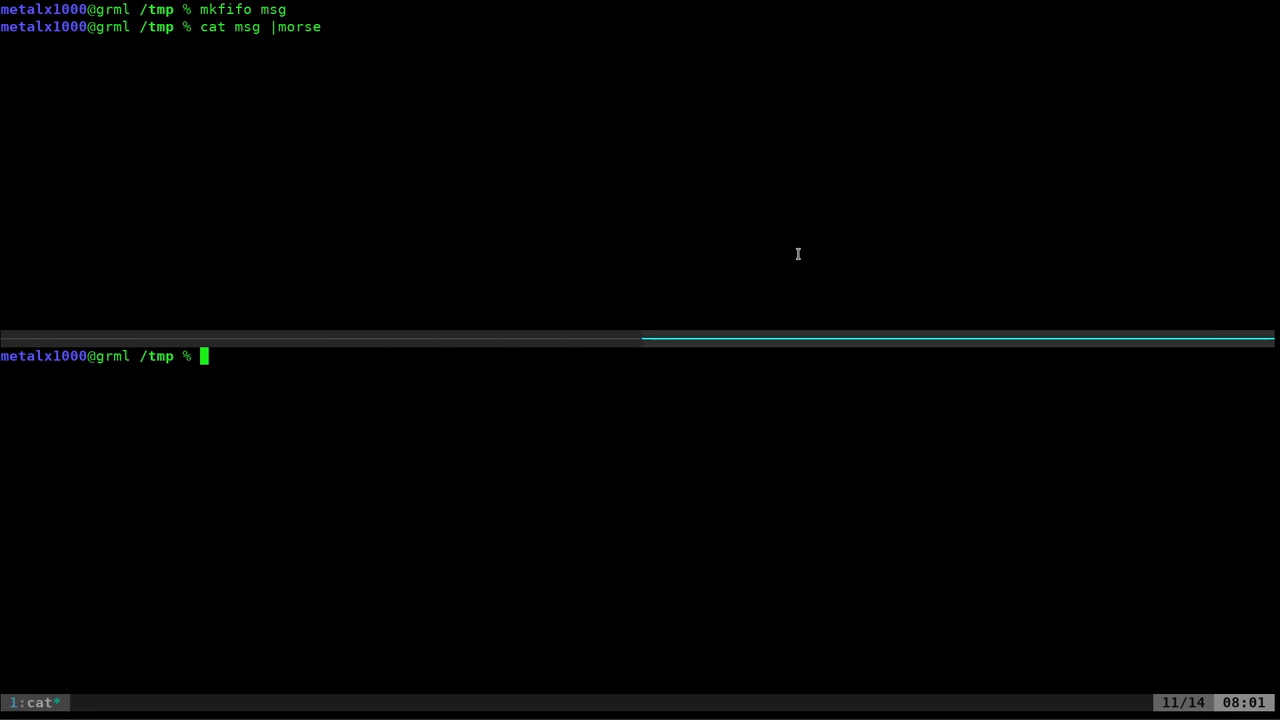
- Start 'cat > msg' in the bottom pane to write into the pipe
type("cat")
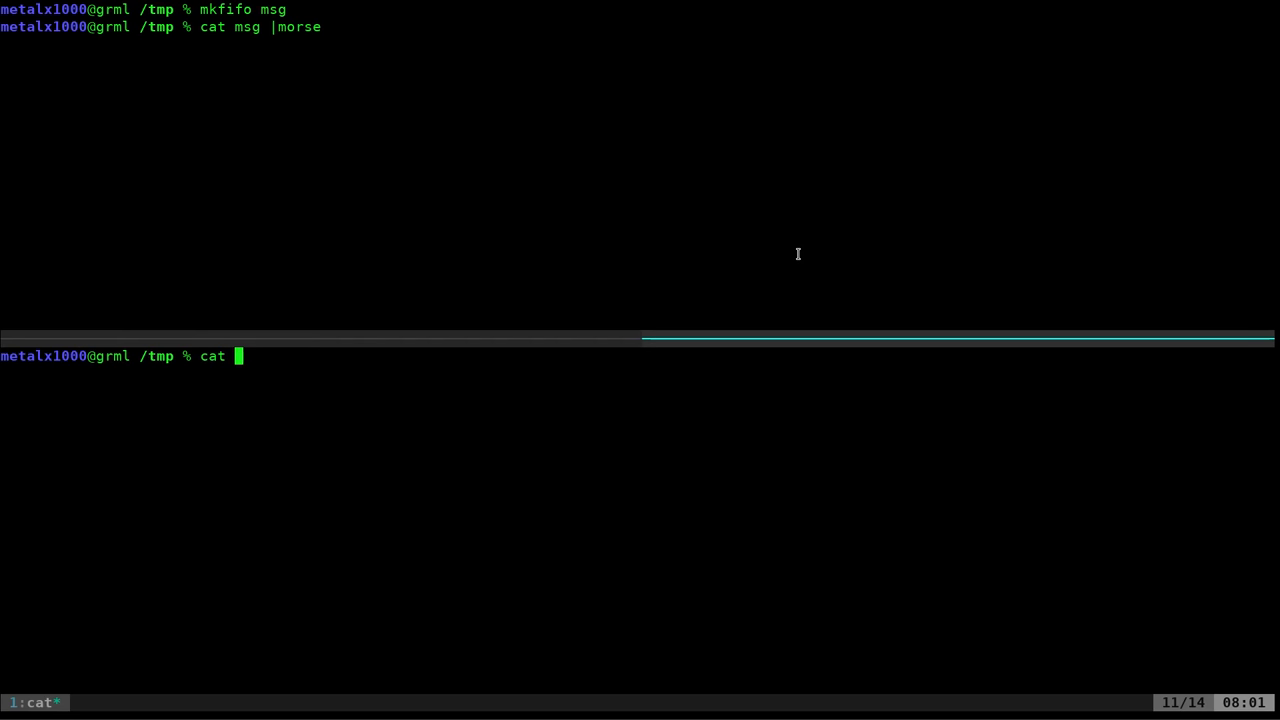
type("> msg")
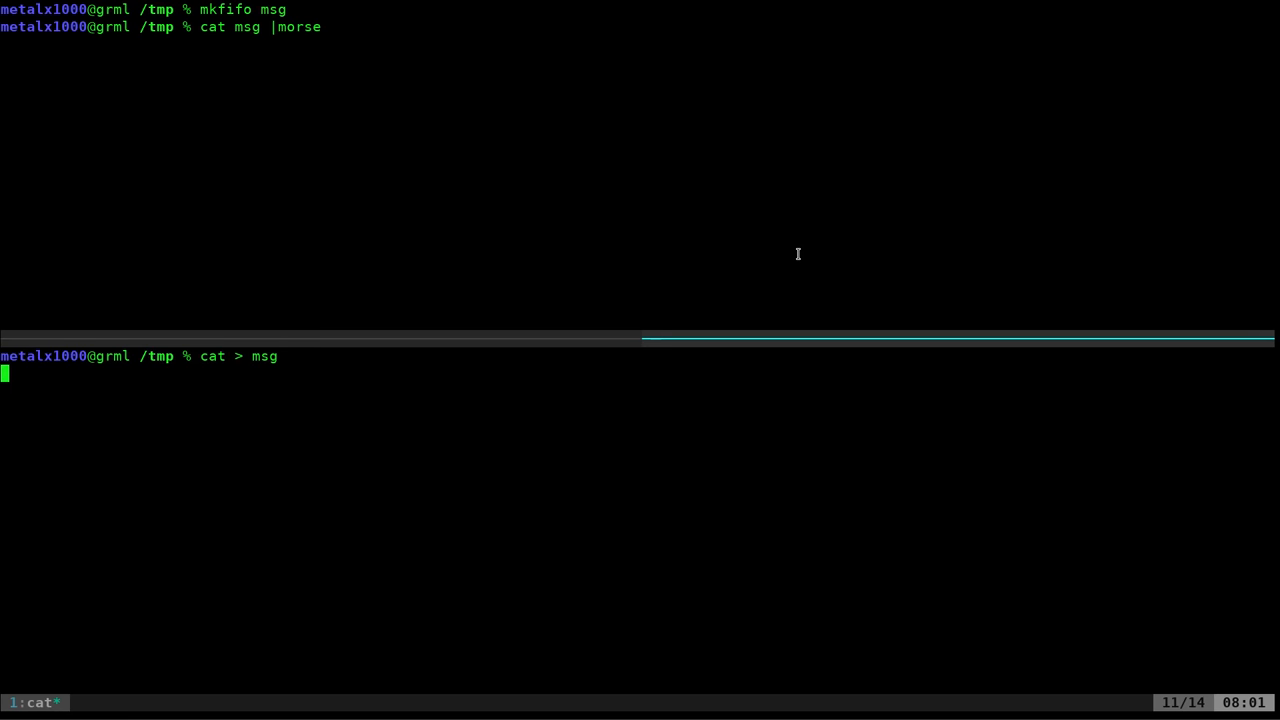
- Send 'Hello World', 'test this out' and 'goodbye' to morse, then stop with Ctrl+C
type("Hello World")
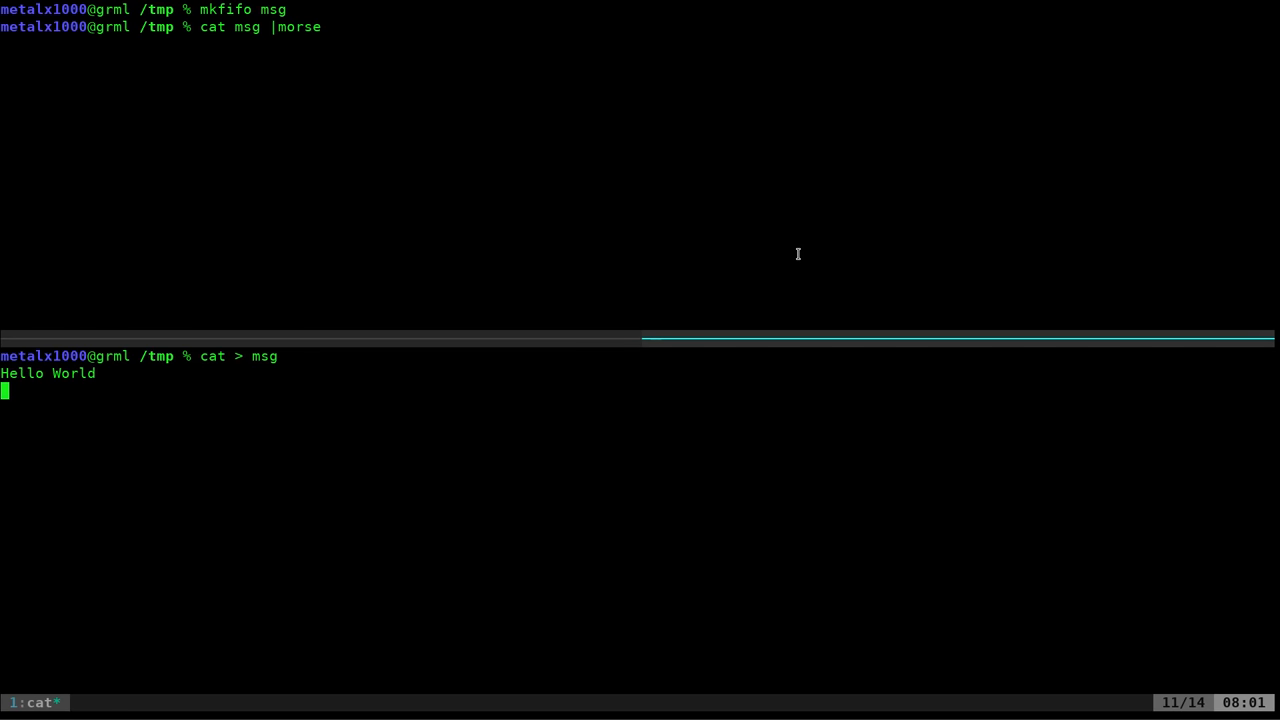
type("test this out")
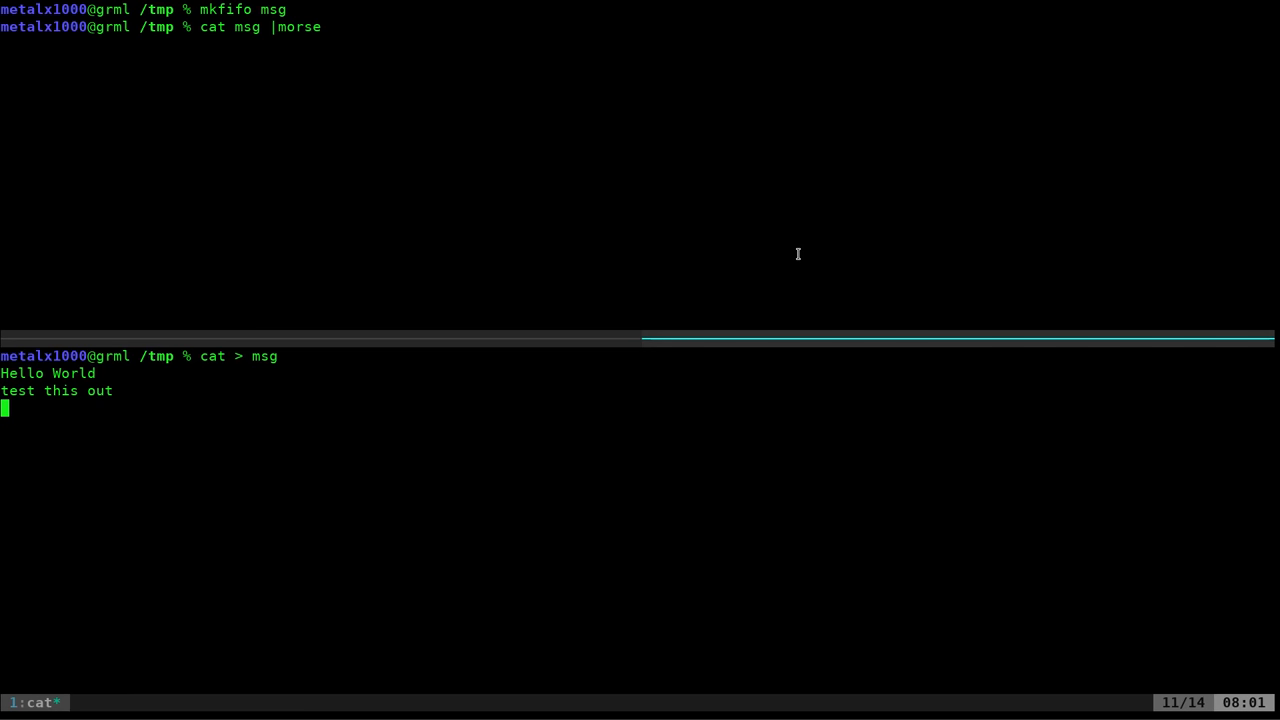
type("goodbye")
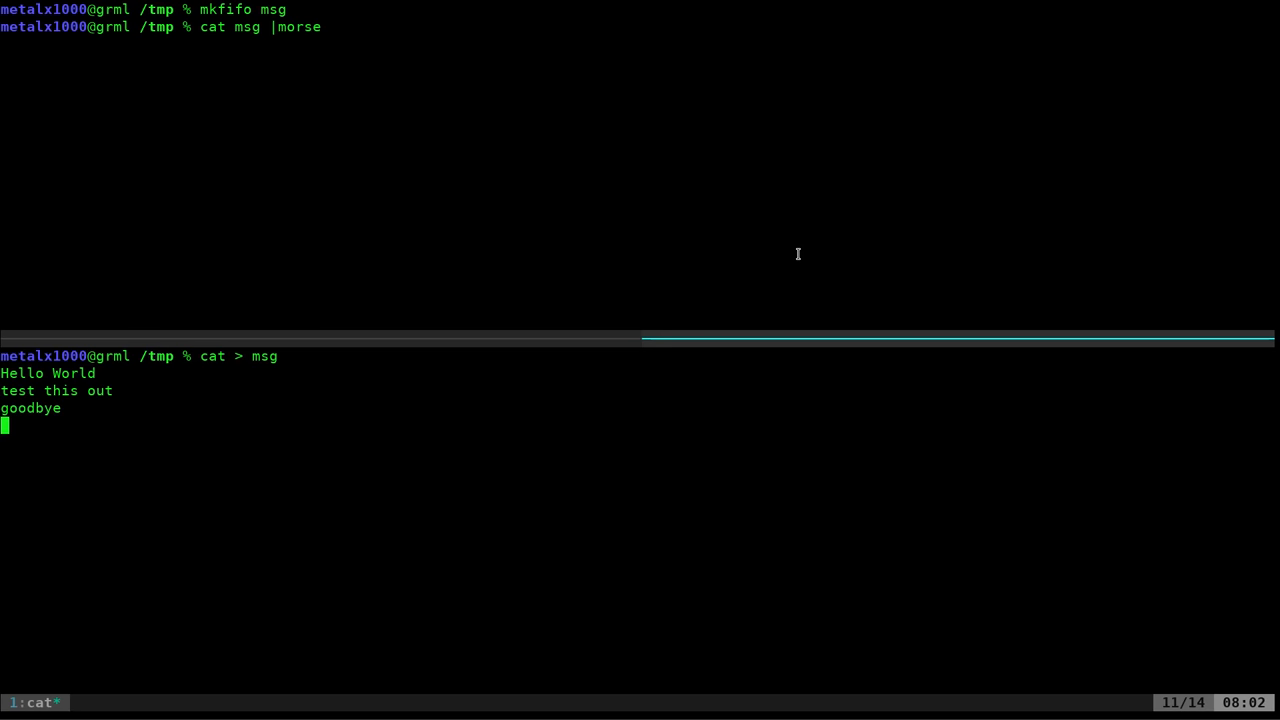
key("ctrl+c")
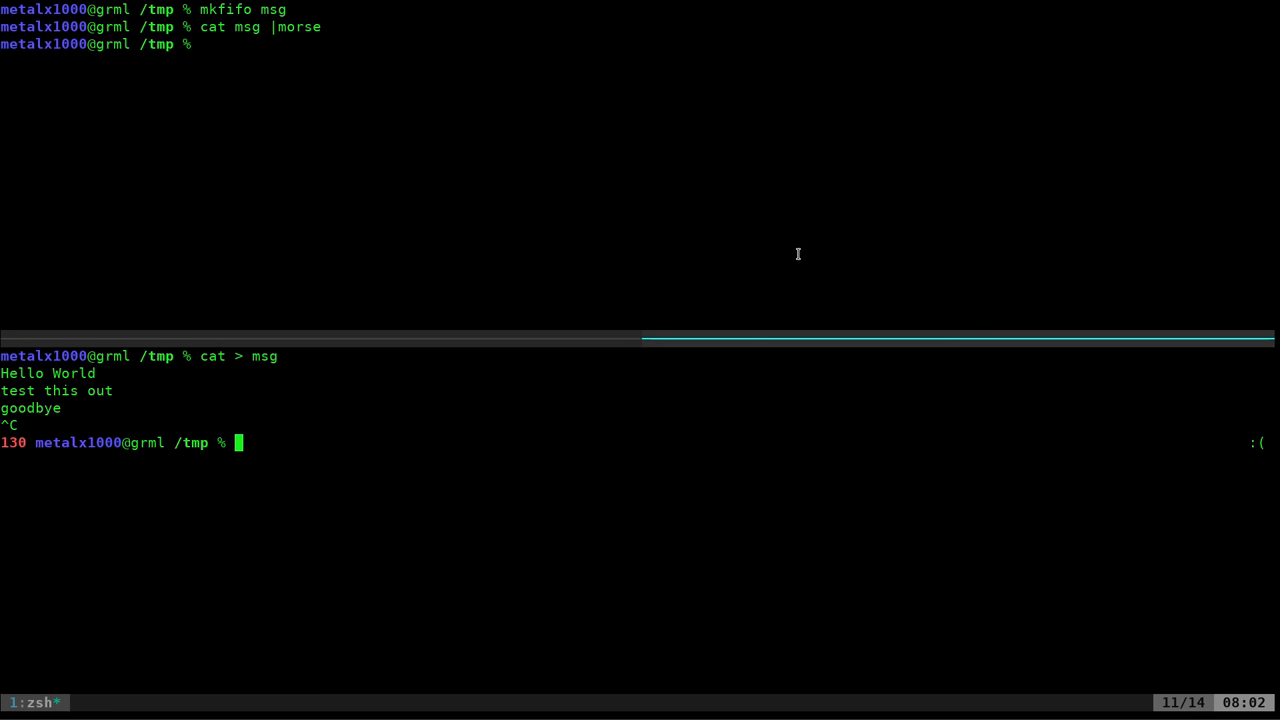
- Run a short-lived 'cat msg' reader in the bottom pane and interrupt it
type("cat msg")
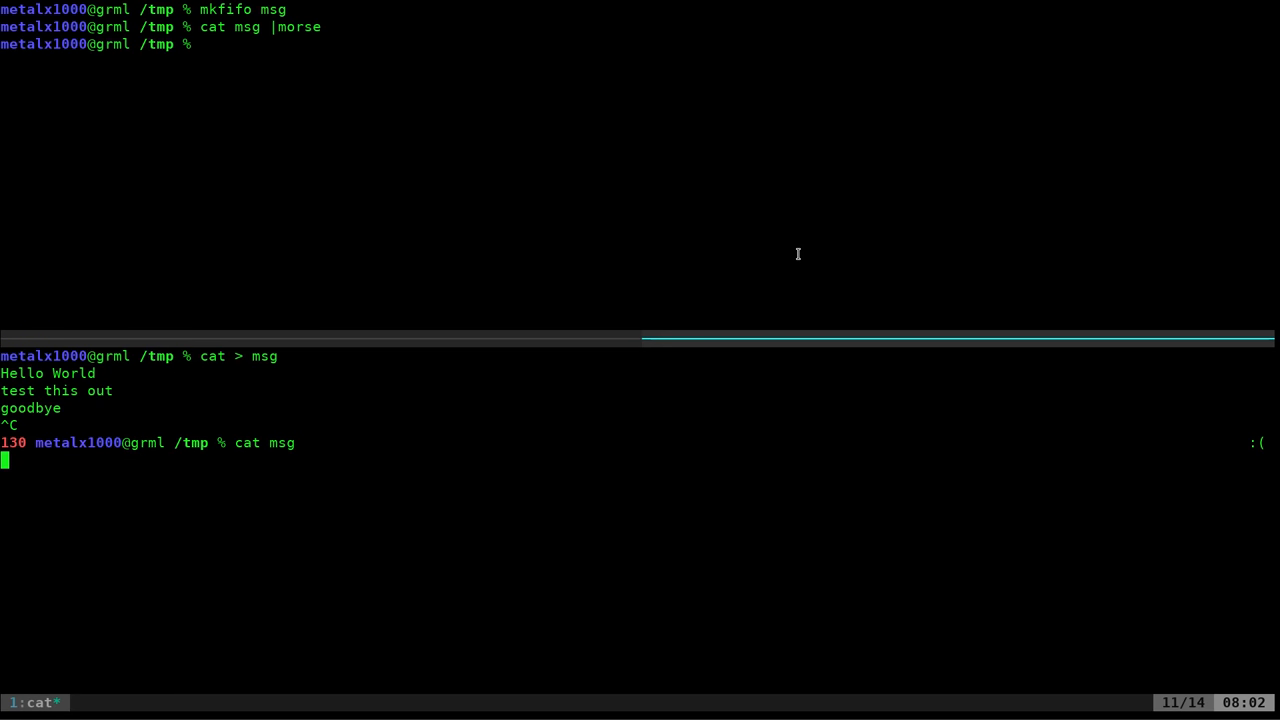
key("ctrl+c")
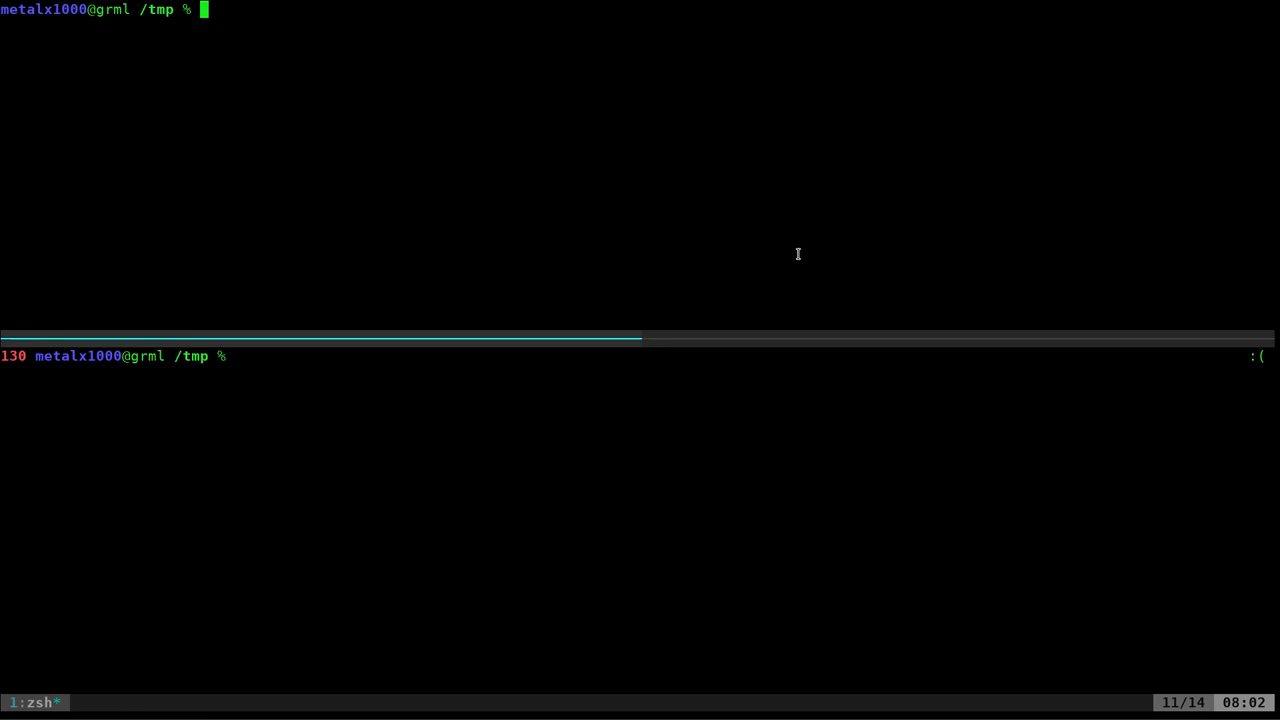
- Run 'cat msg|minimodem --tx 110' in the top pane to transmit at 110 baud
type("cat msg|")
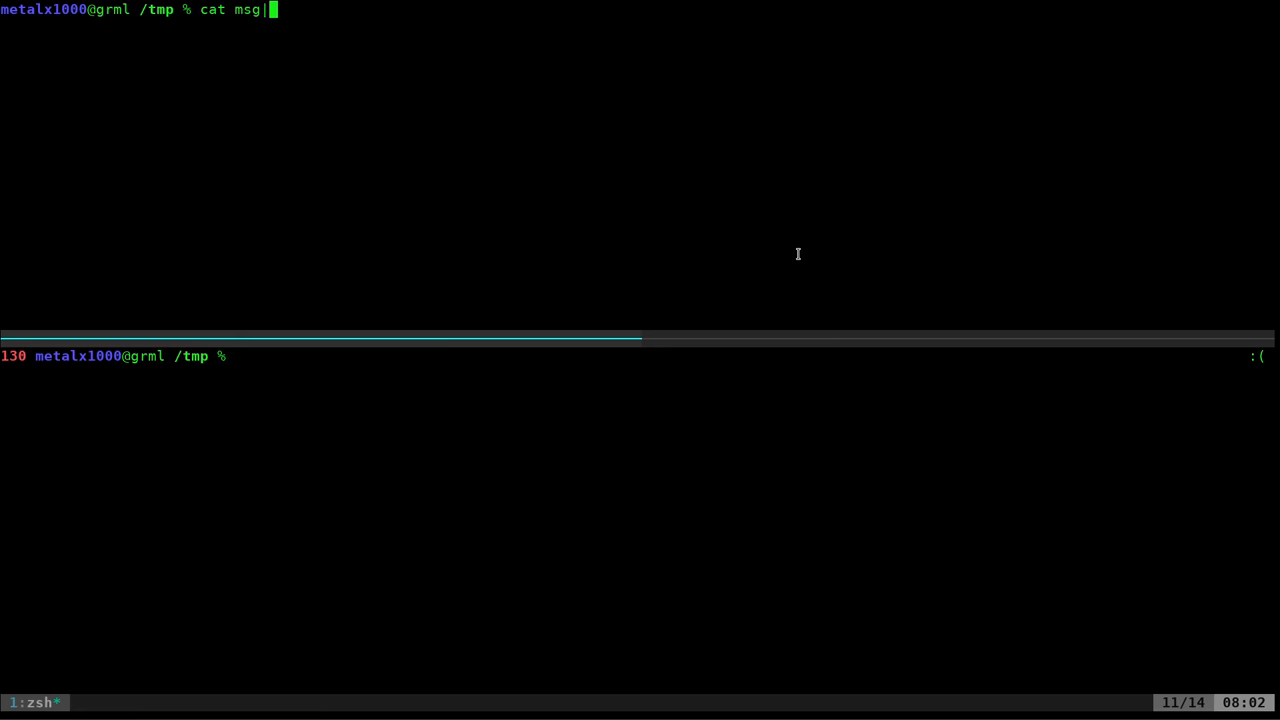
type("minimodem")
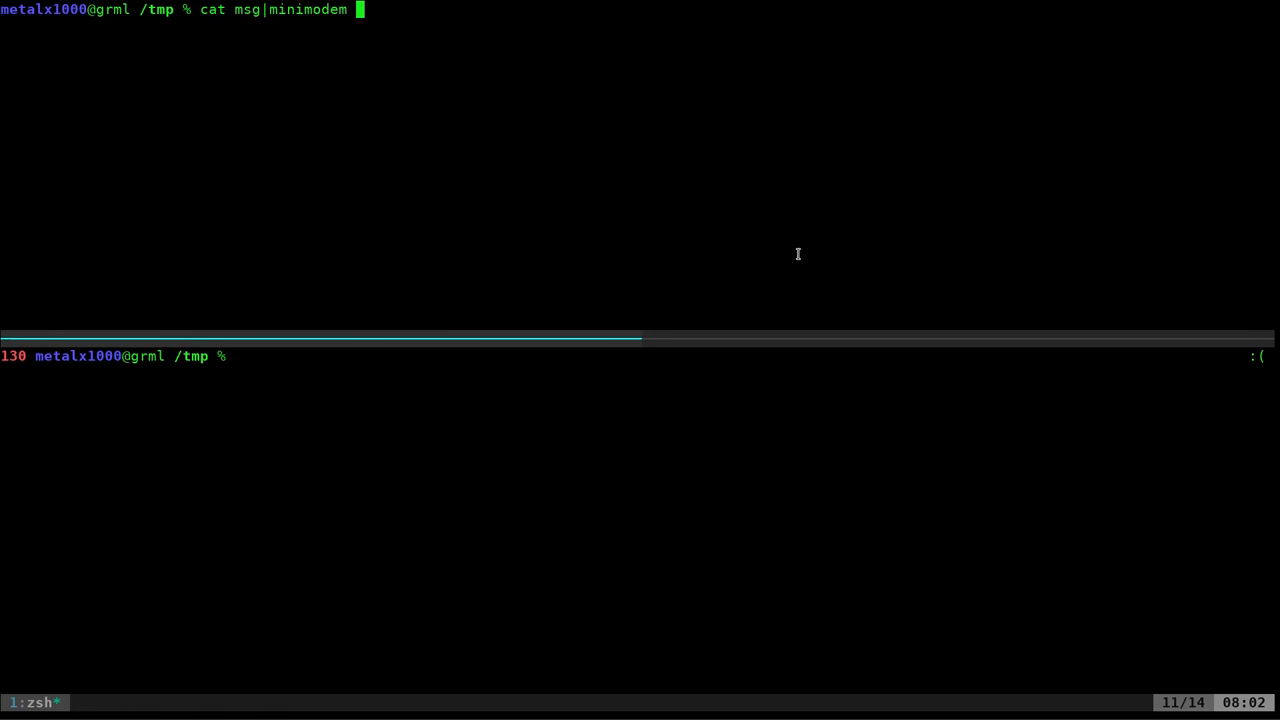
type("--tr")
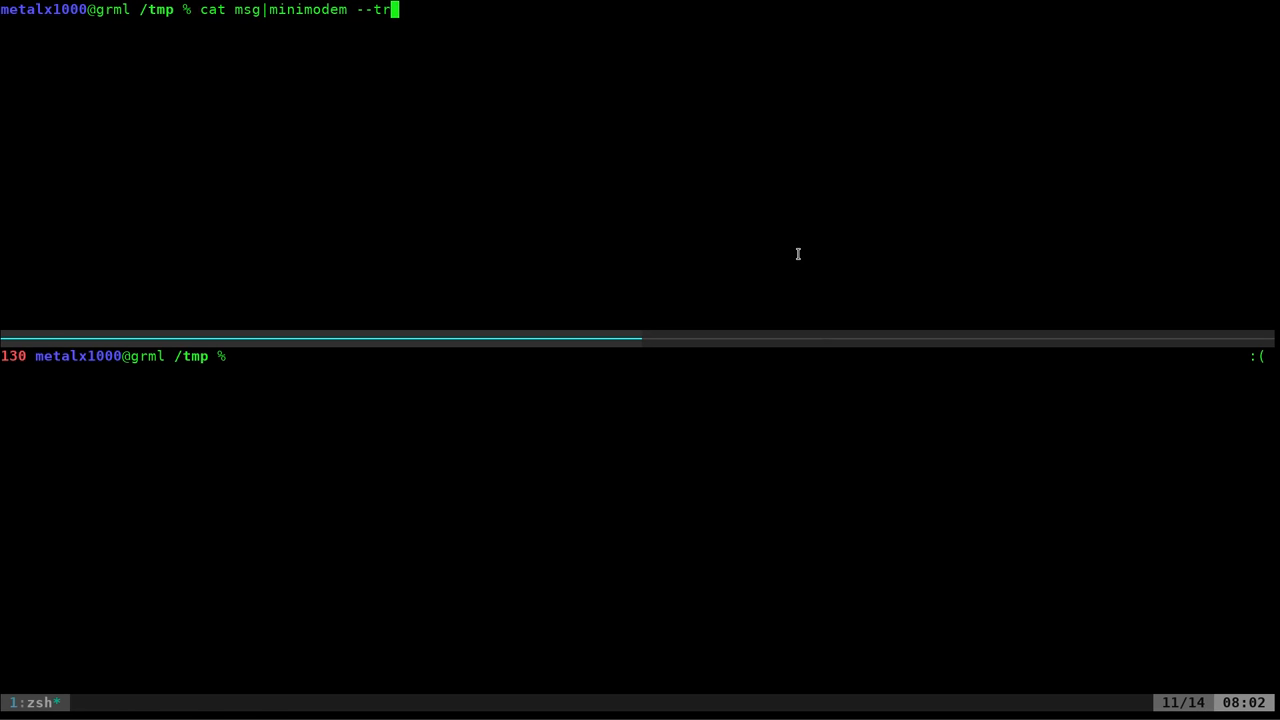
type("x 110")
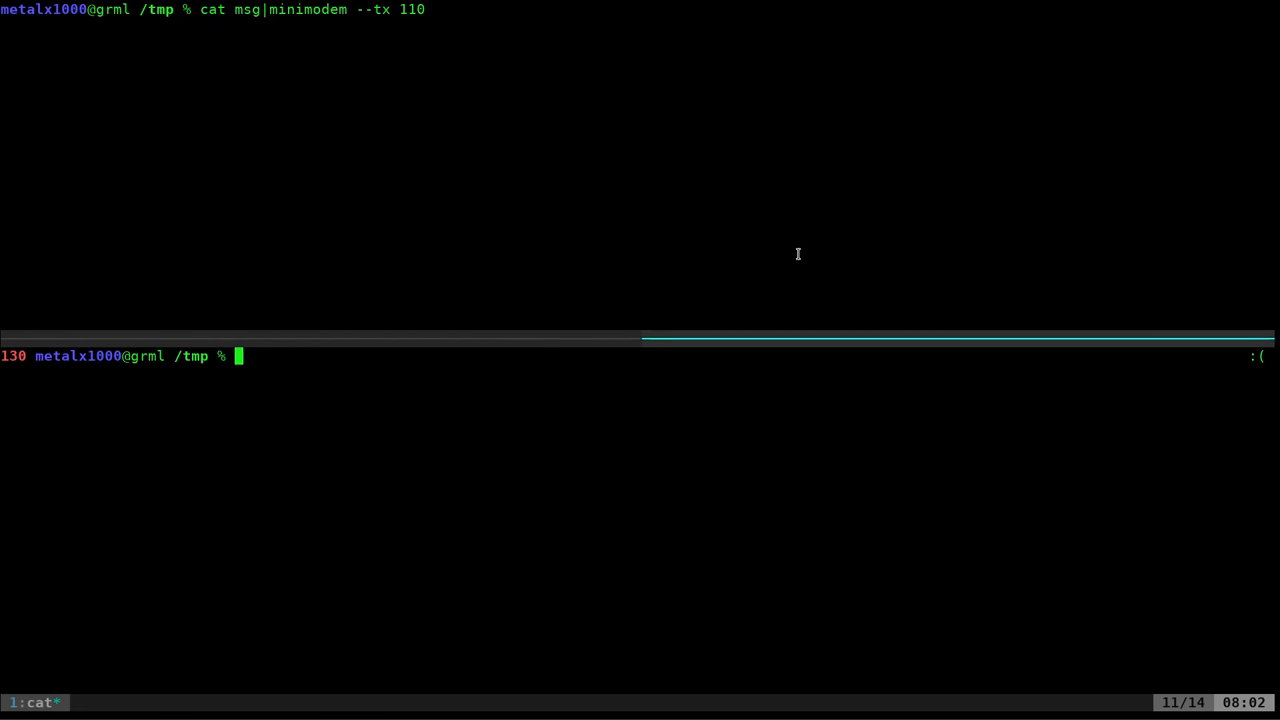
- Start 'cat >msg' in the bottom pane to feed the transmitter
type("cat")
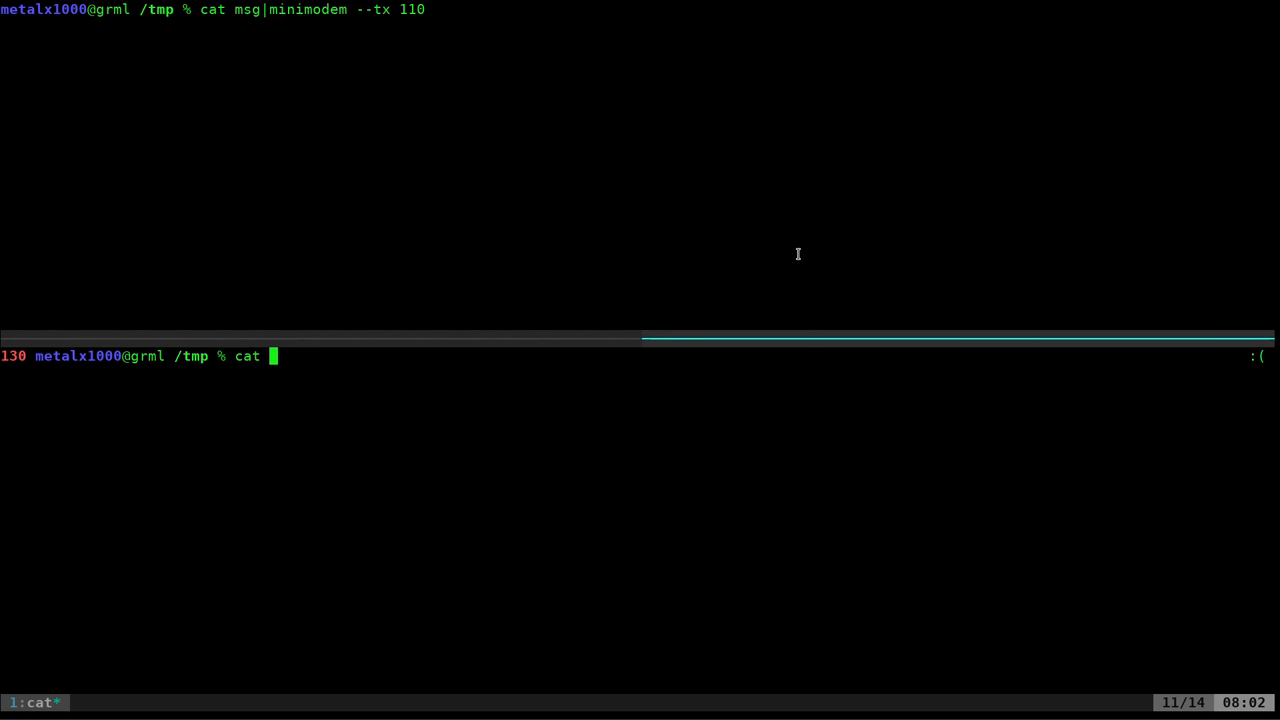
type(">msg")
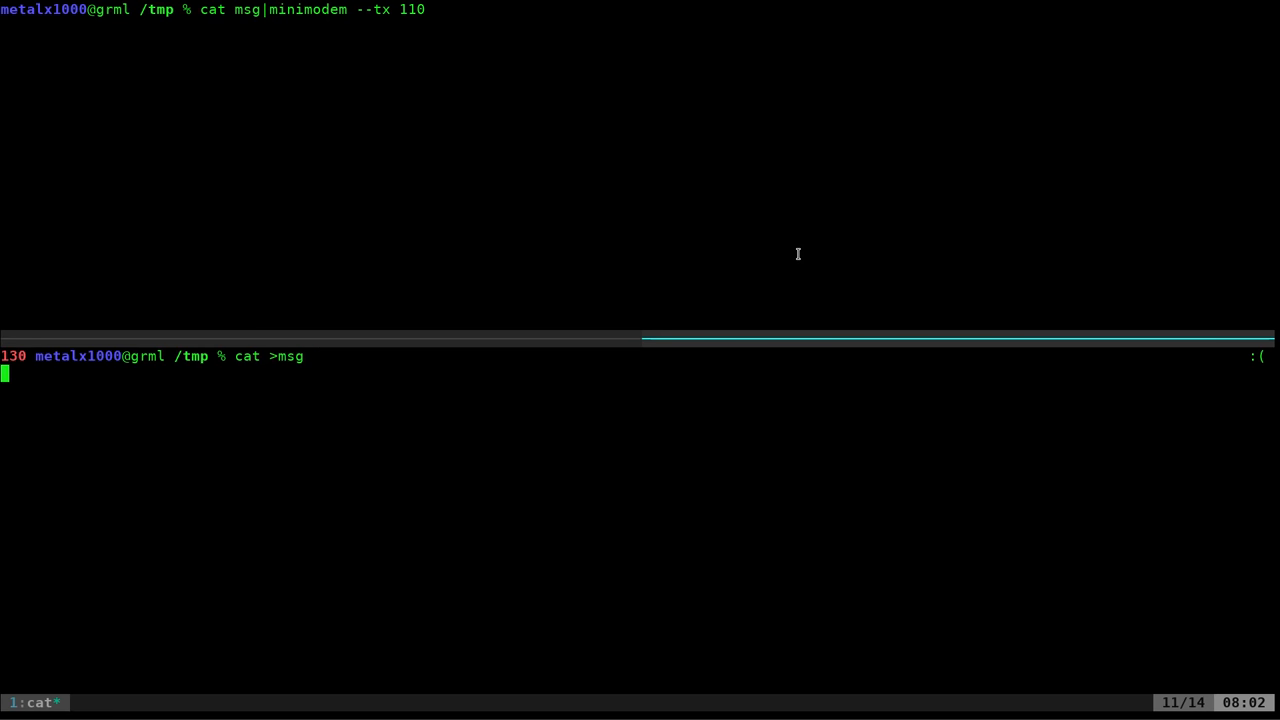
- Transmit 'Hello World', 'test this out' and 'goodbye' through minimodem
type("Hello World")
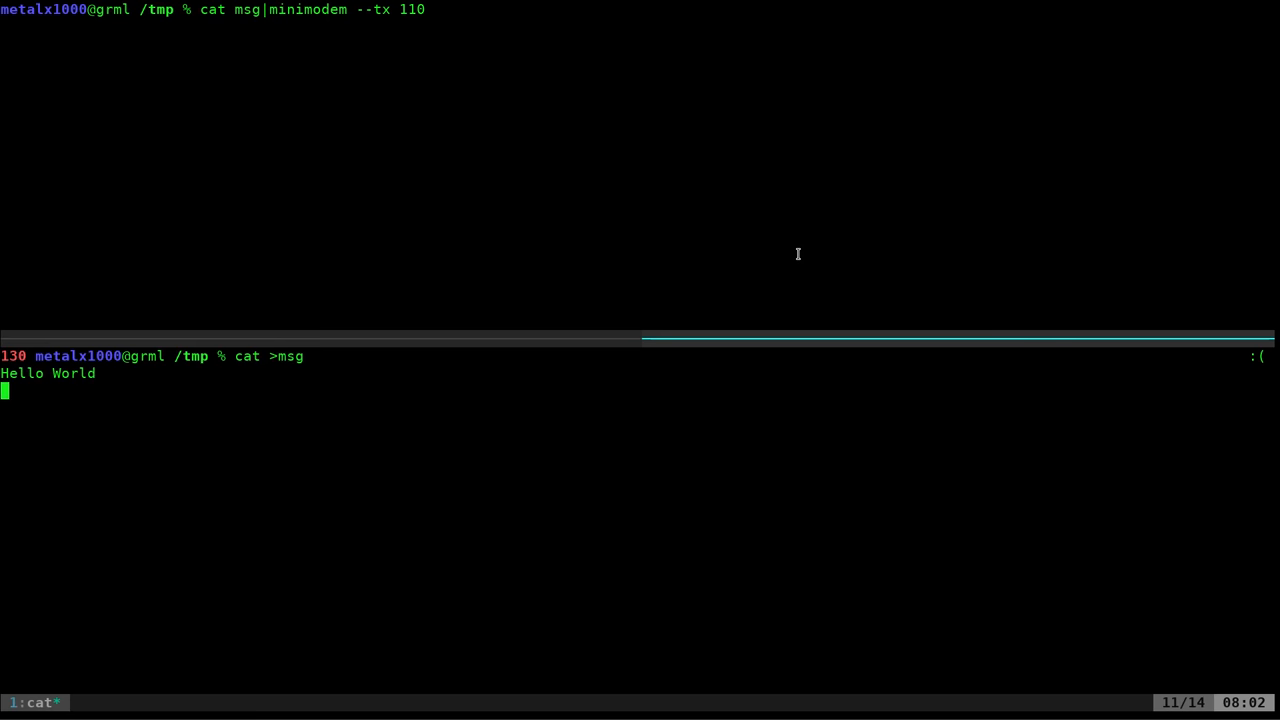
type("test this out")
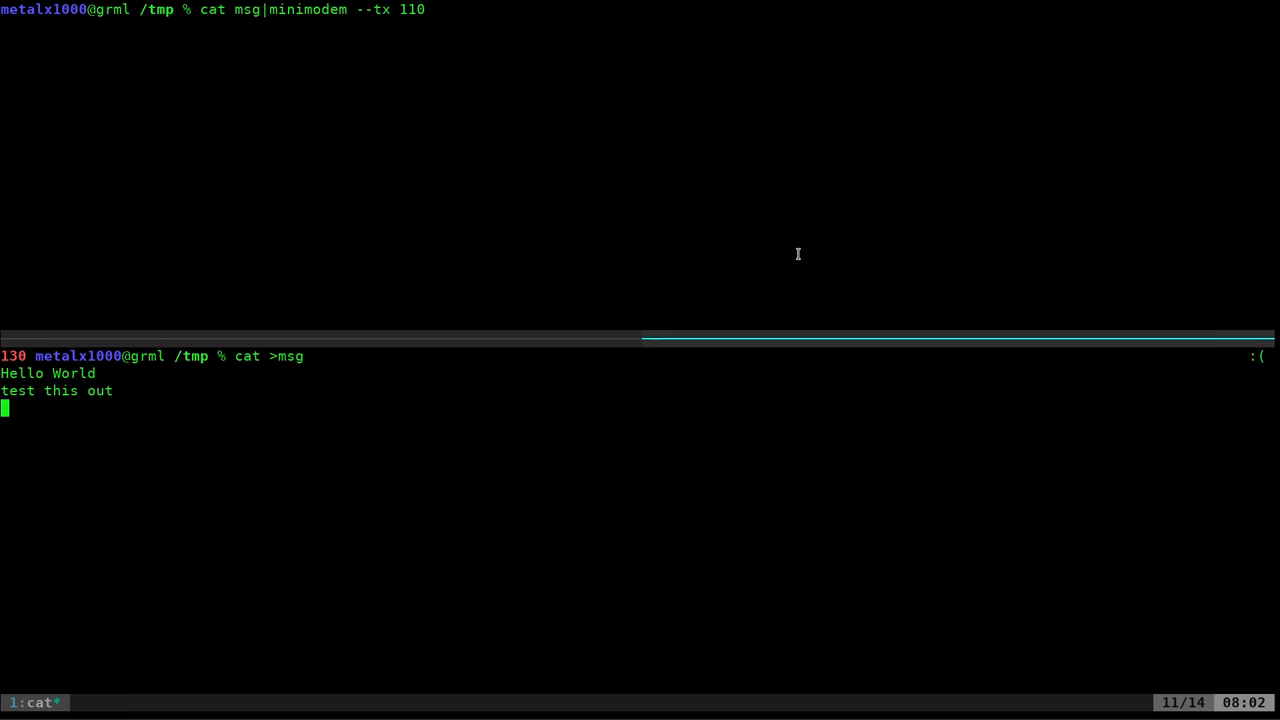
type("goodby")
type("H")
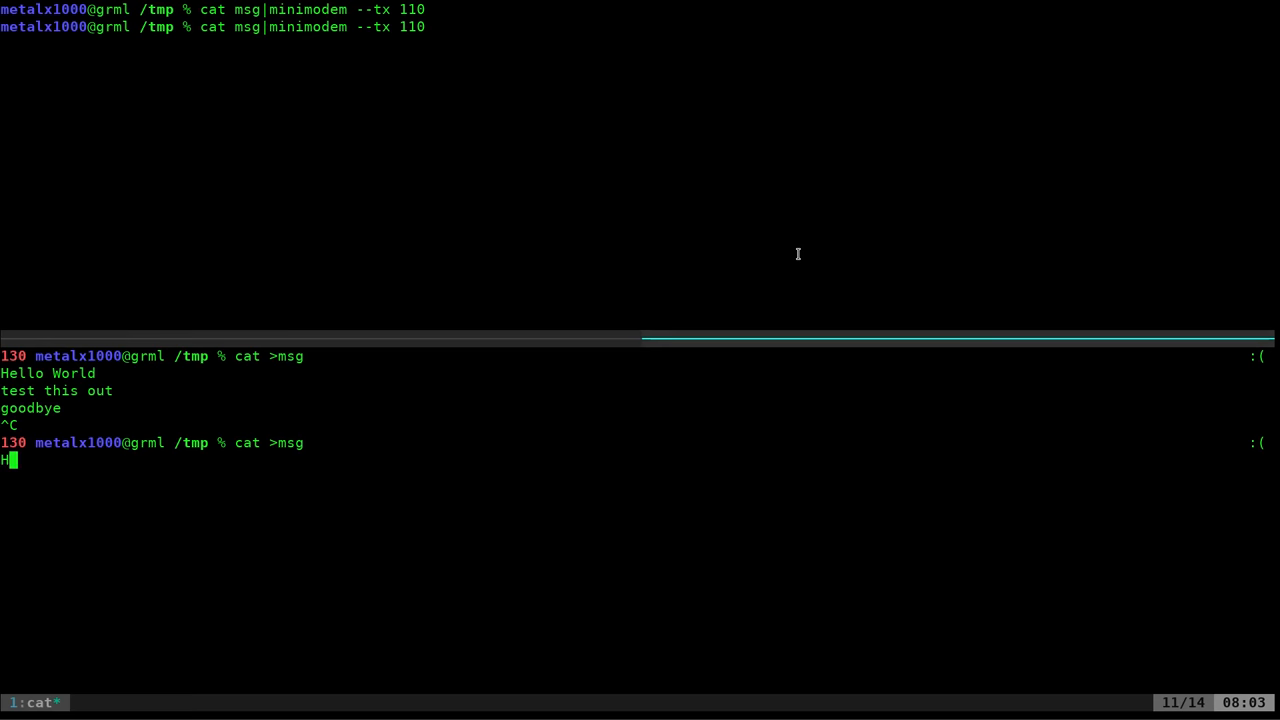
- Transmit 'Hello World', 'test' and 'hello test', then end the transmission with Ctrl+C
type("ello Woksjd")
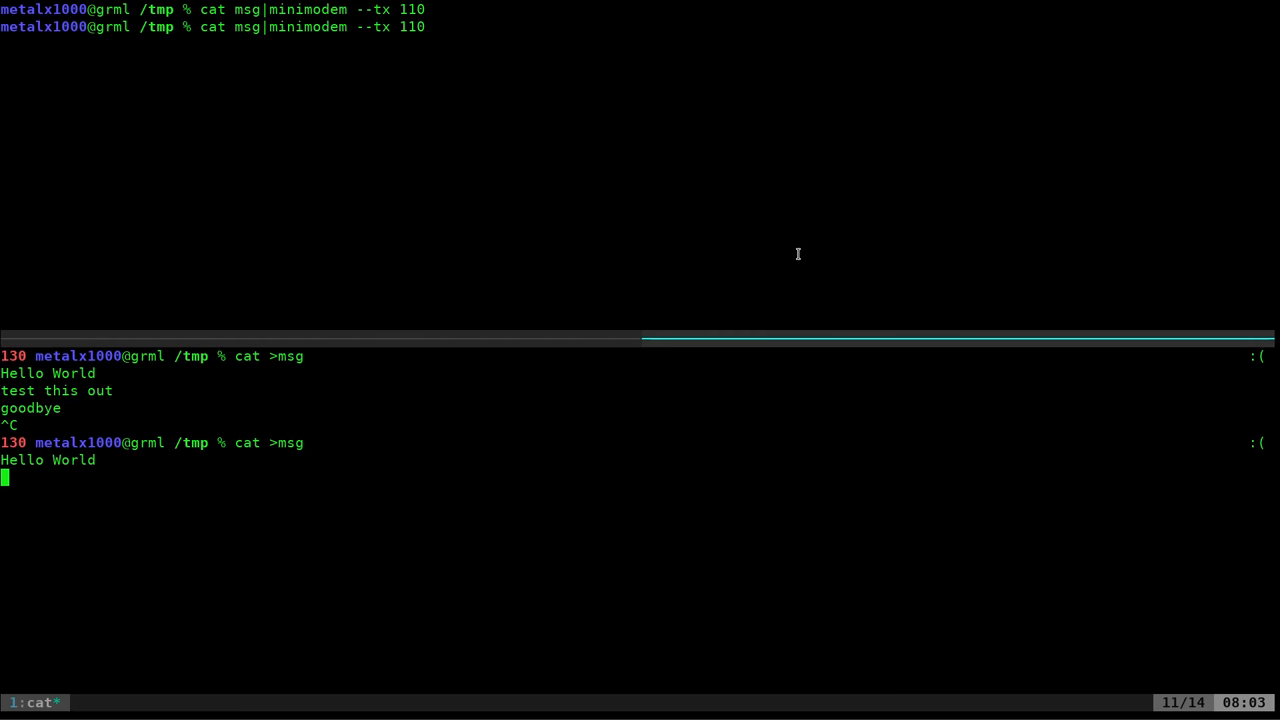
type("test")
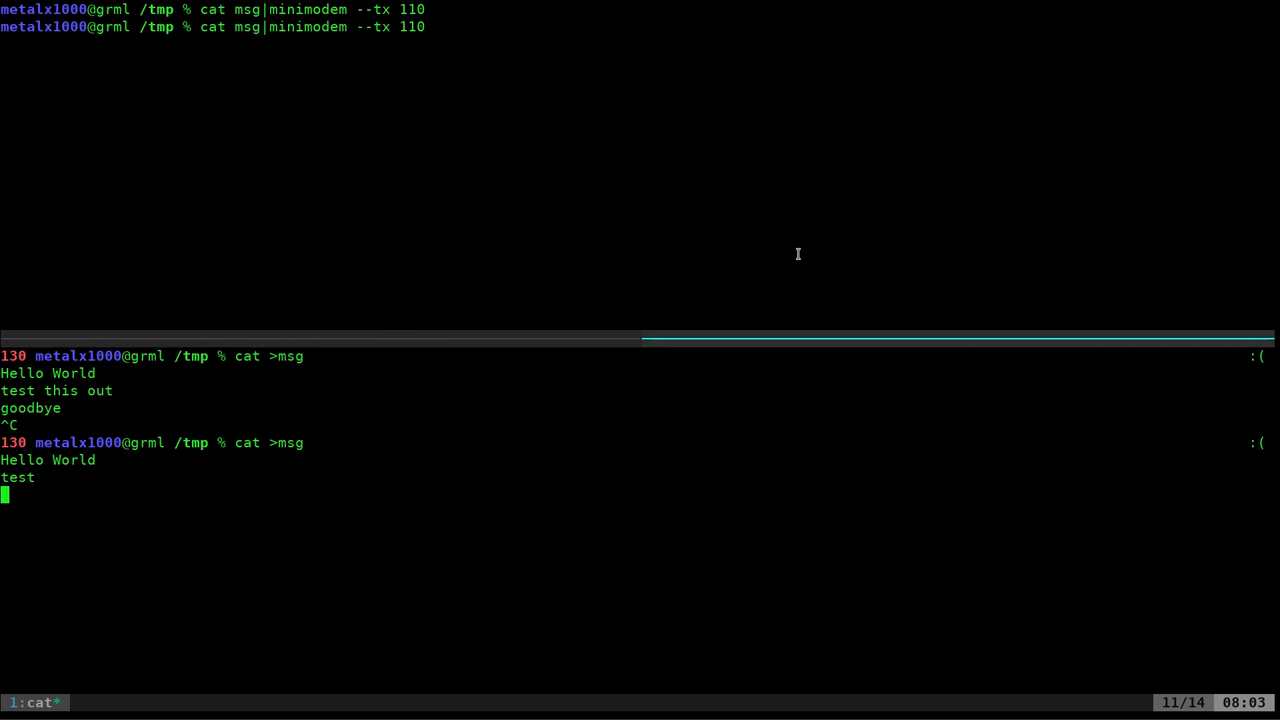
type("h")
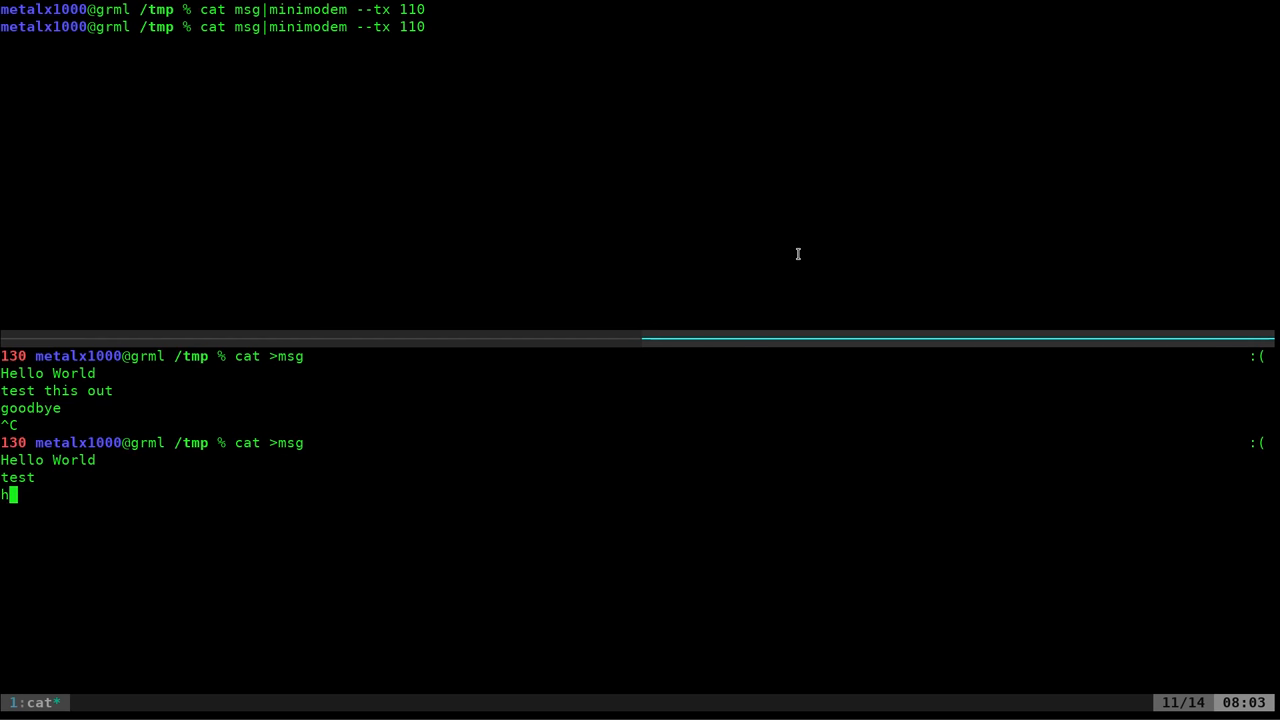
type("ello test")
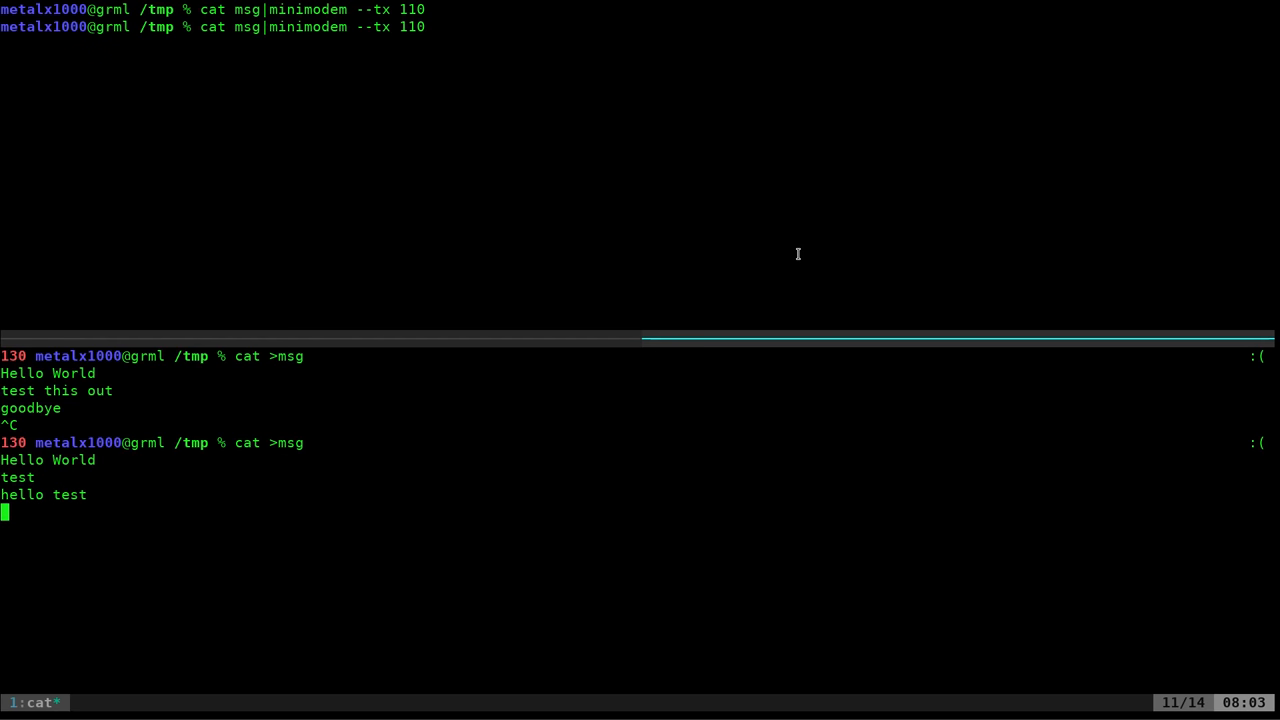
key("ctrl+c")
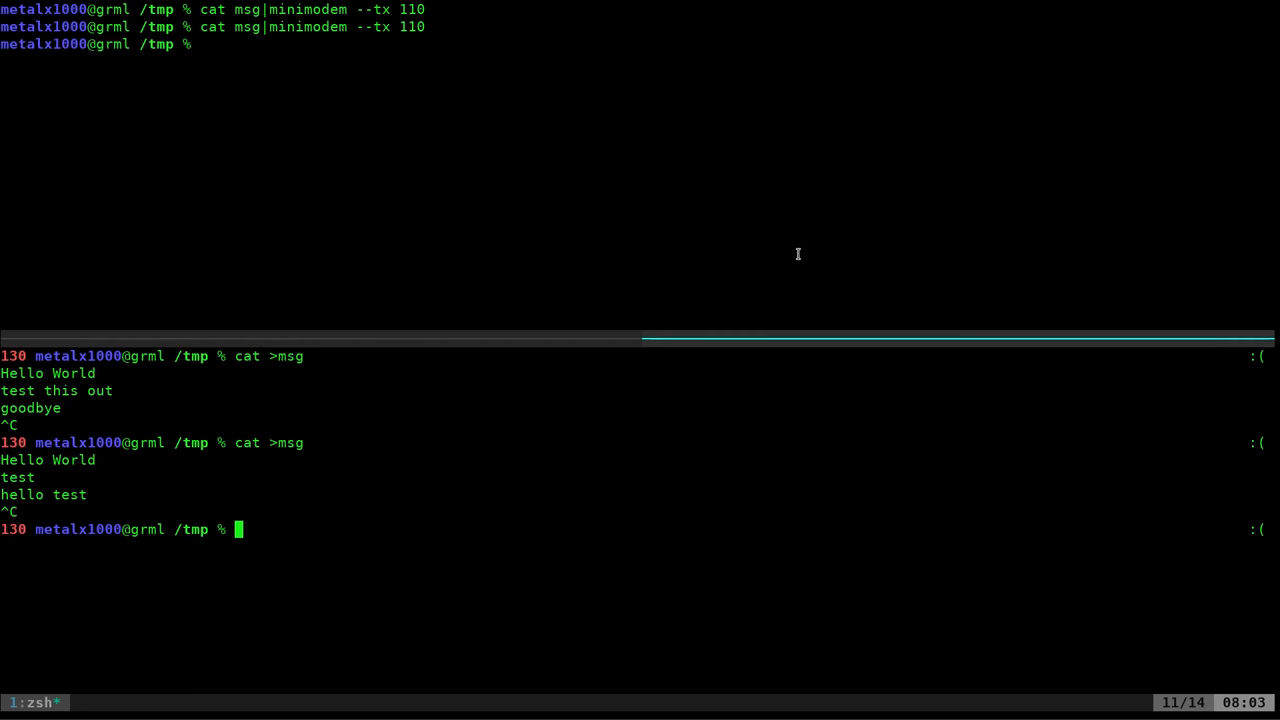